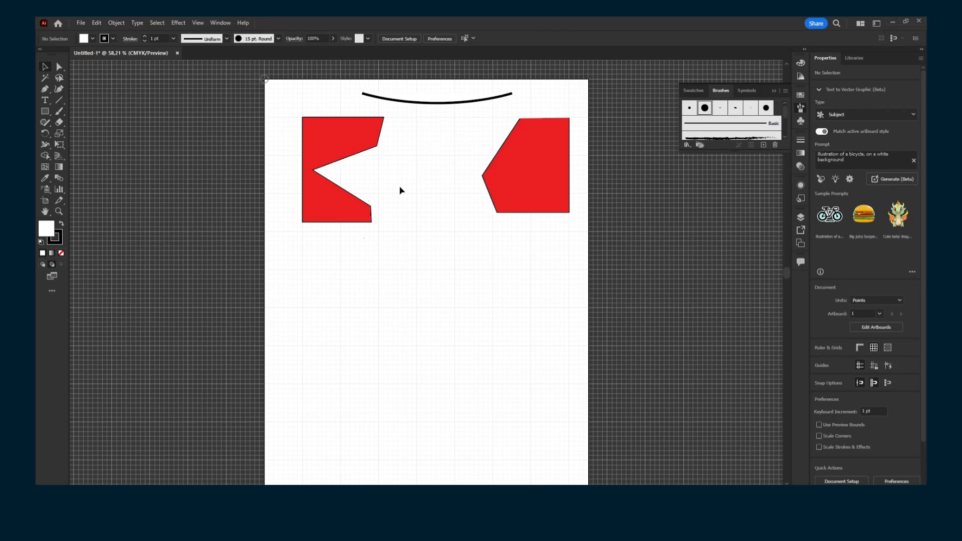
mouse_move(608, 133)
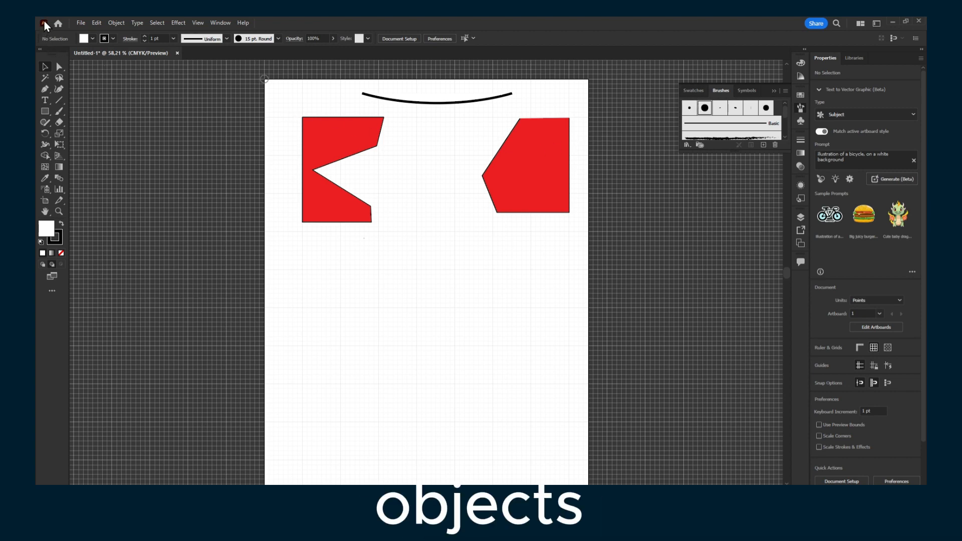
mouse_move(278, 126)
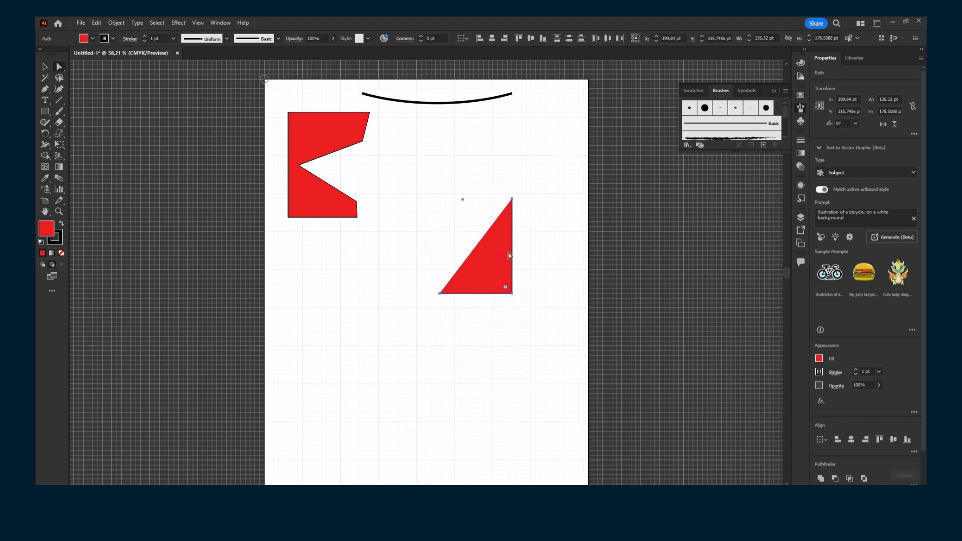
- Tilt the red triangle, drag the black curve down and Alt-drag two copies beneath it, deleting extras
click(475, 245)
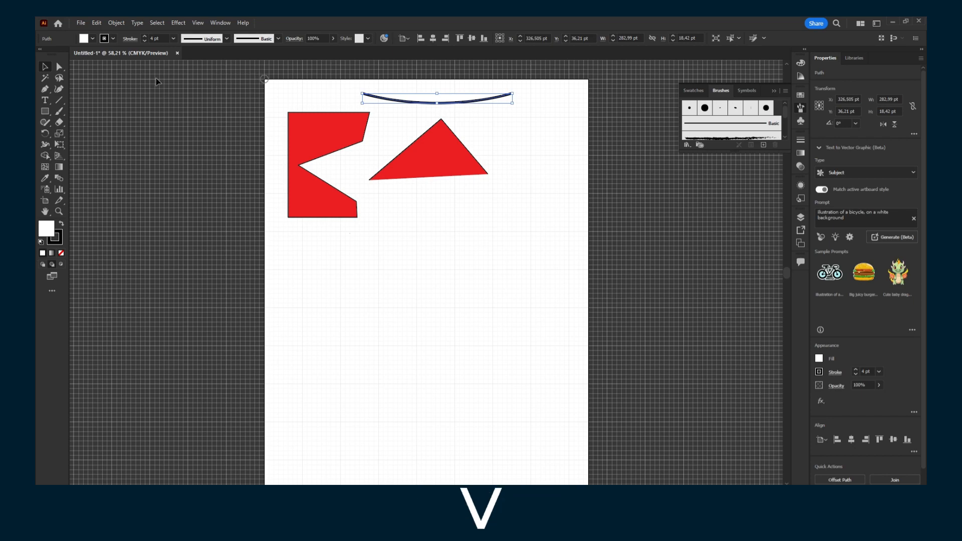
mouse_move(45, 66)
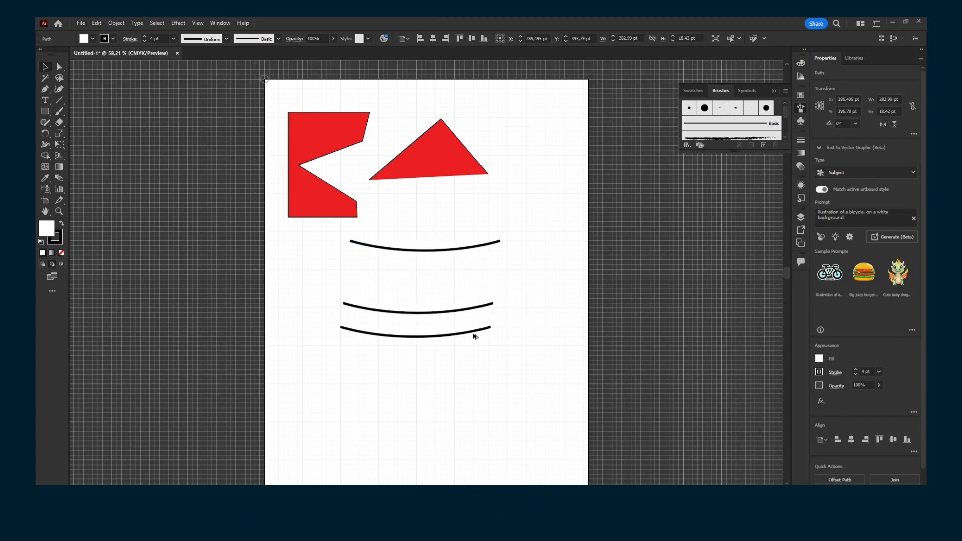
click(414, 331)
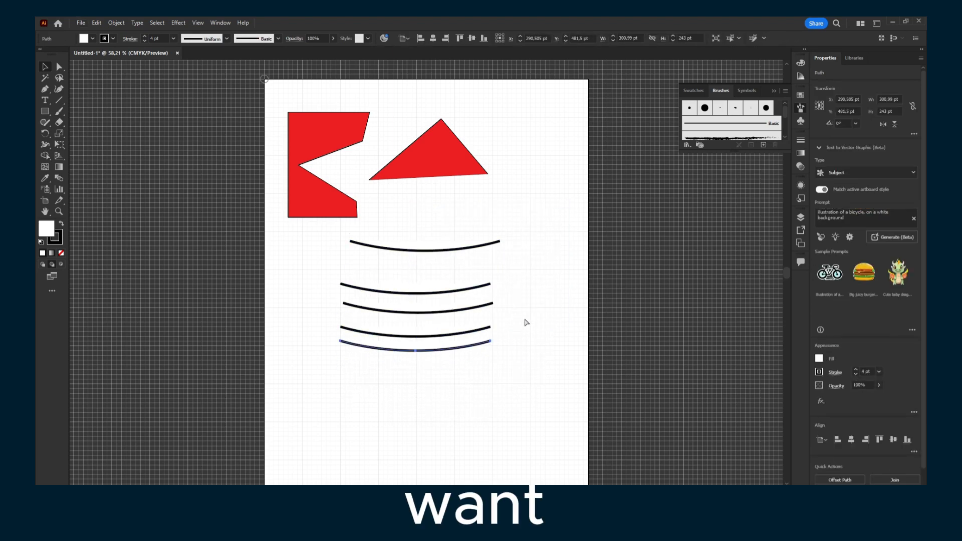
click(96, 23)
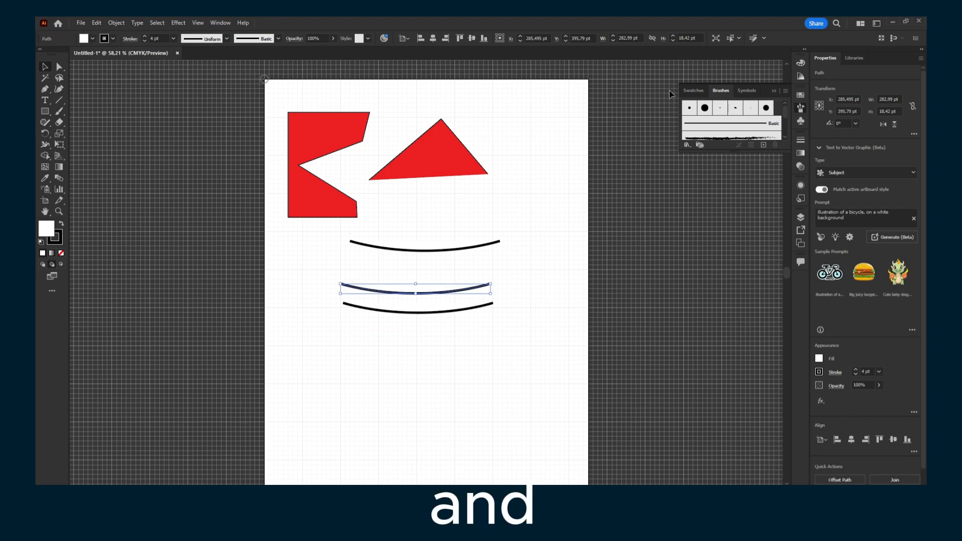
mouse_move(126, 135)
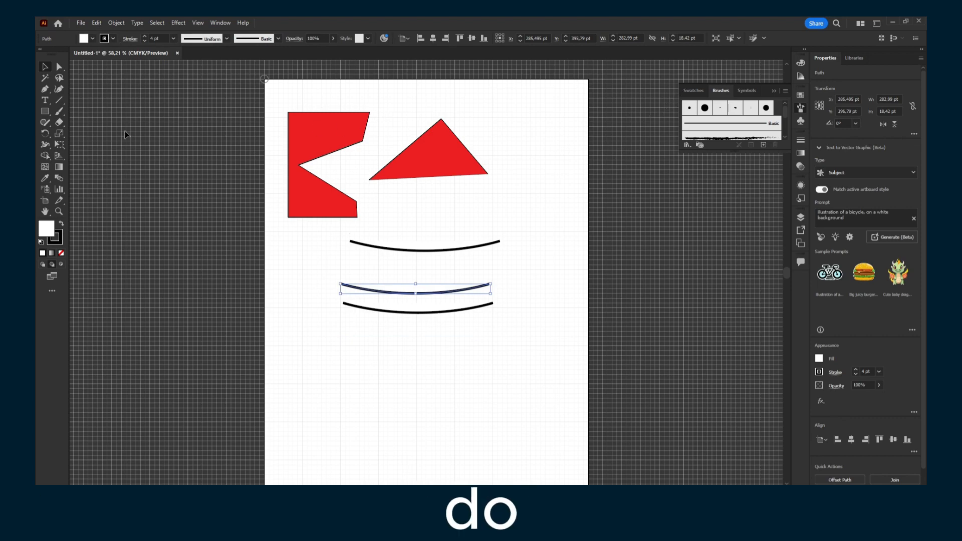
- Draw a three-sided outlined polygon over the arcs with the Polygon Tool and Alt-drag a copy top right
click(45, 111)
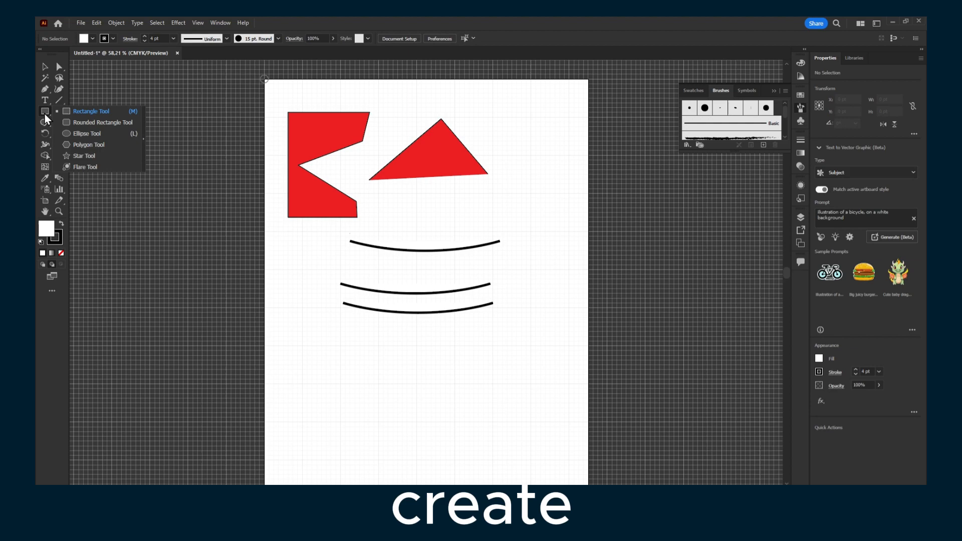
mouse_move(81, 130)
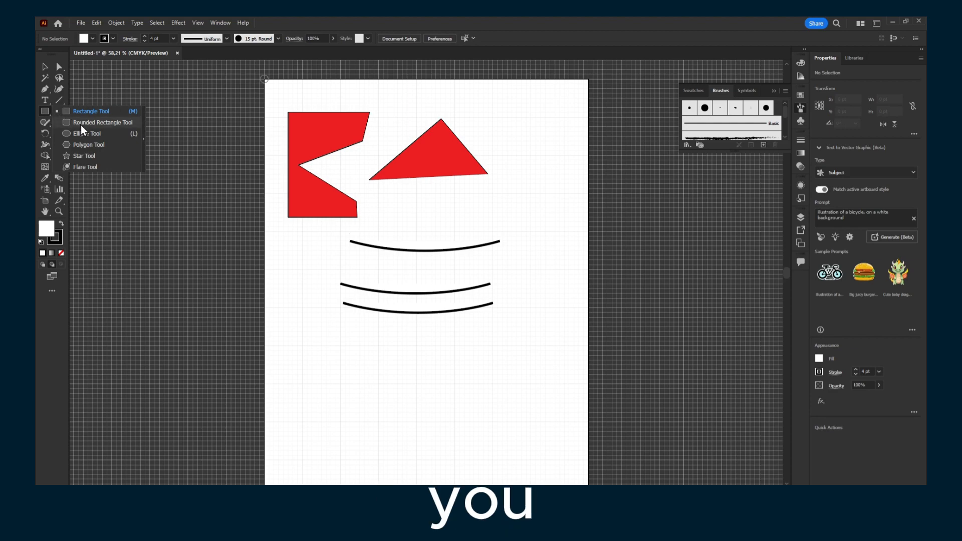
click(89, 133)
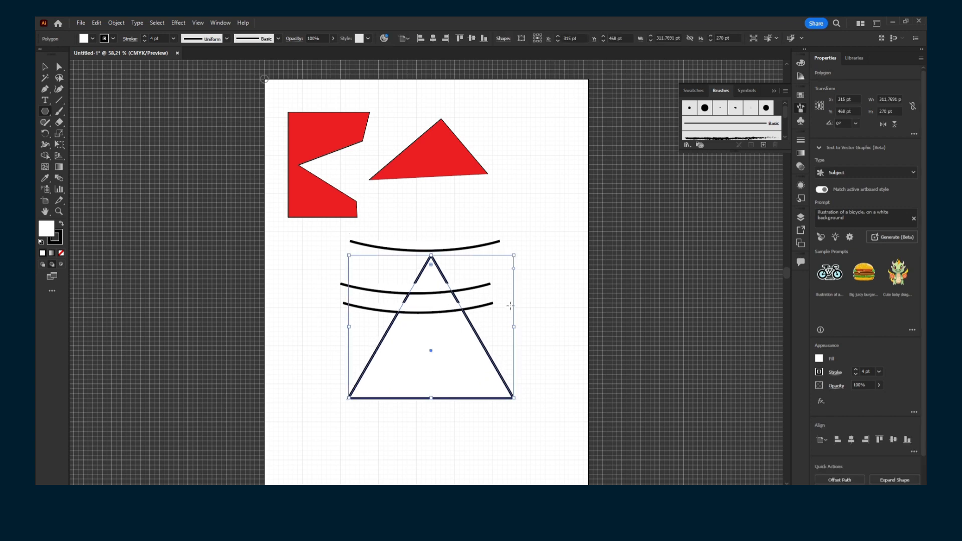
mouse_move(513, 272)
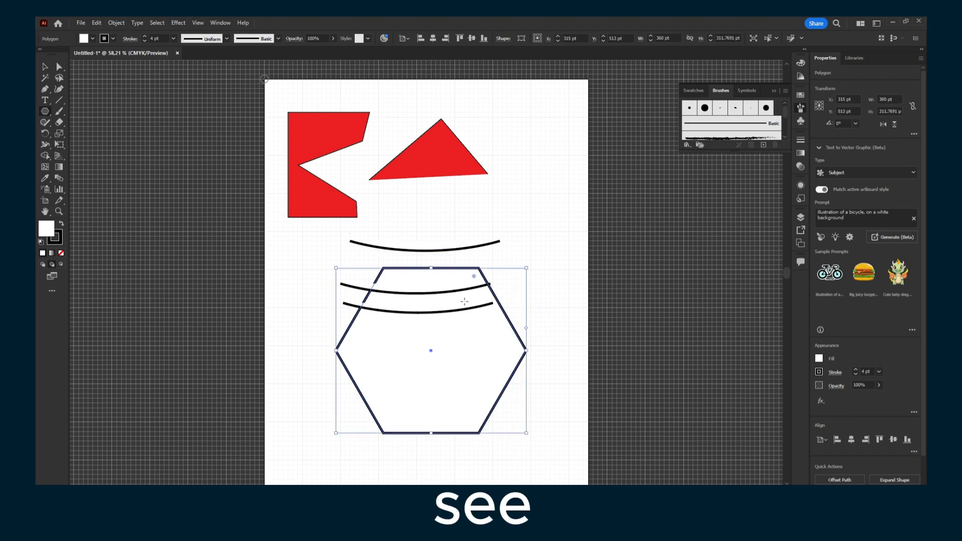
mouse_move(528, 335)
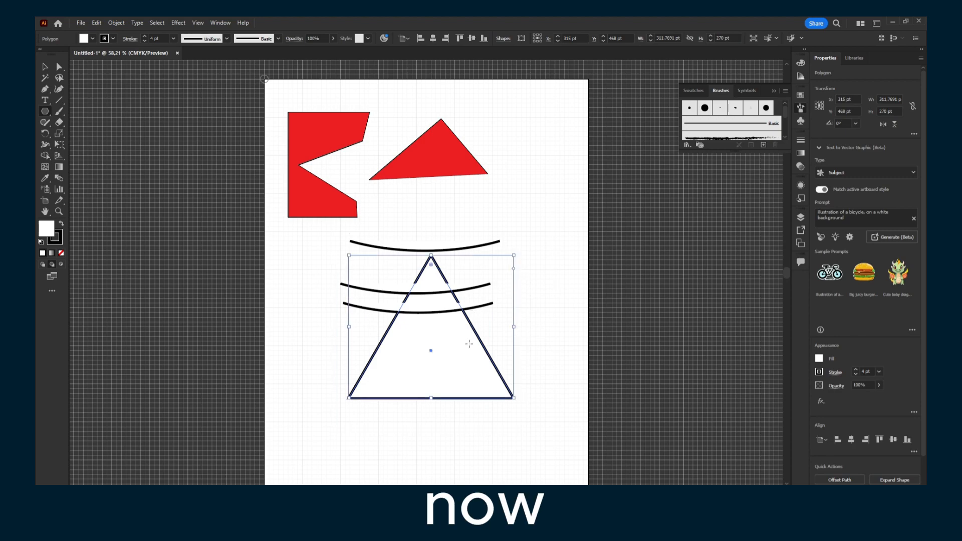
mouse_move(436, 341)
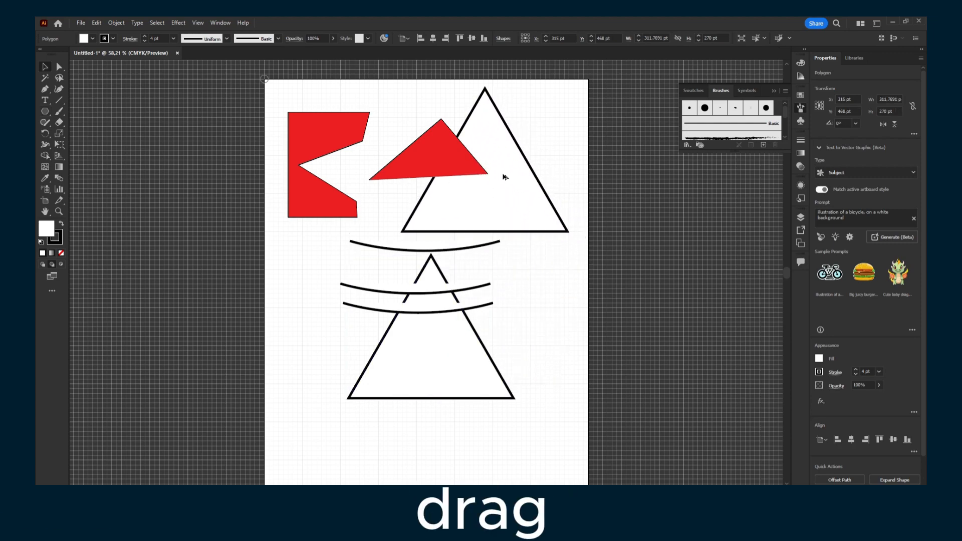
- Fill the upper triangle copy red, then start choosing a fill colour for the lower triangle
click(483, 162)
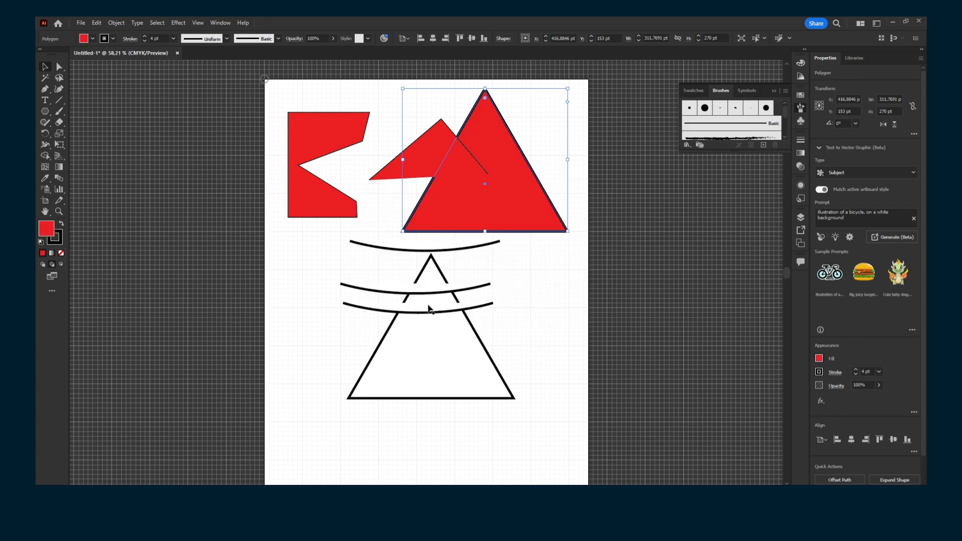
click(430, 350)
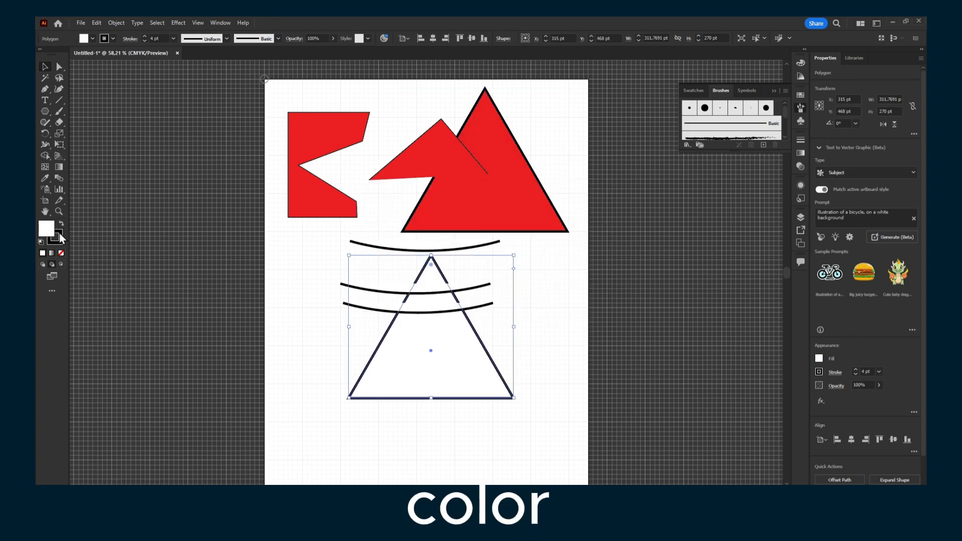
double_click(46, 227)
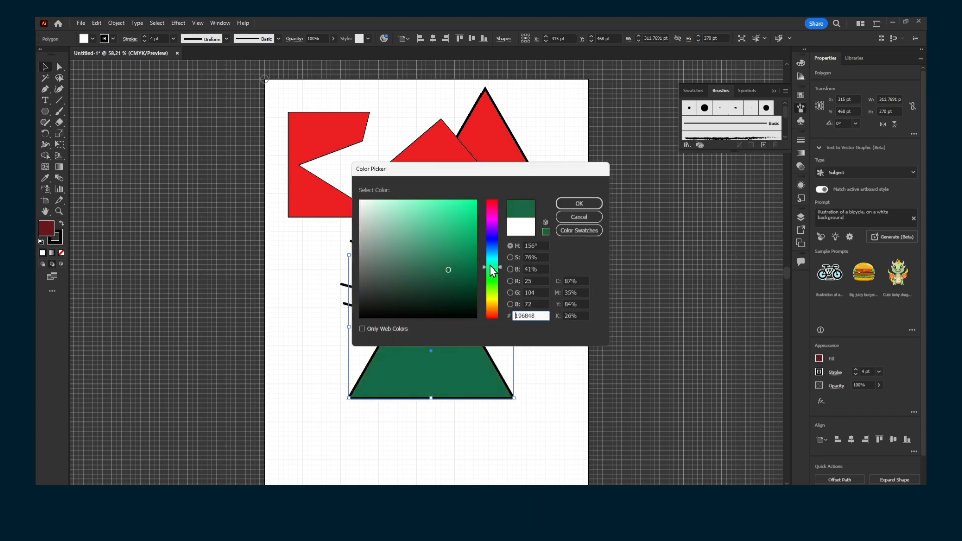
- Confirm the fill colour, then split the curves with the triangle via Shape Builder and fill one piece blue
click(577, 204)
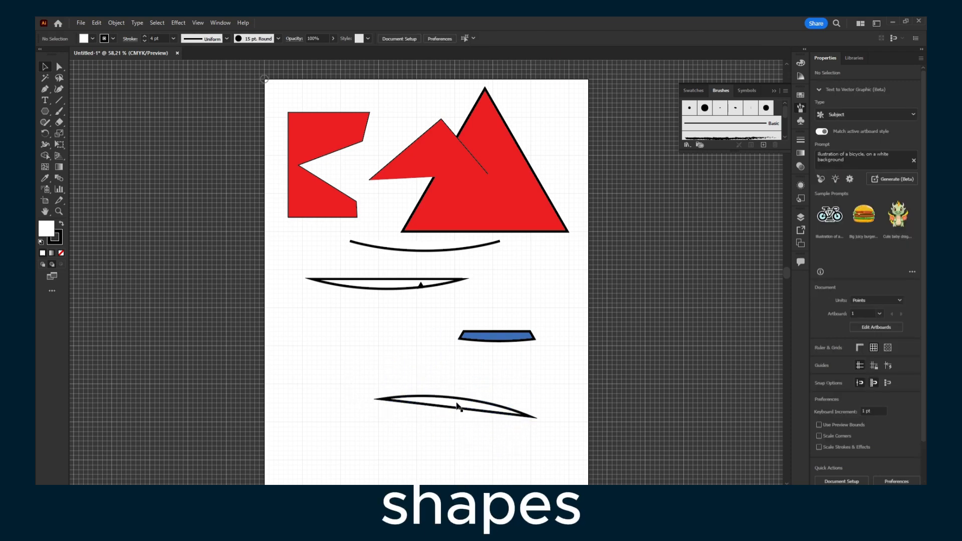
- Fill the bottom curved sliver red and drag it up beside the blue piece
click(457, 406)
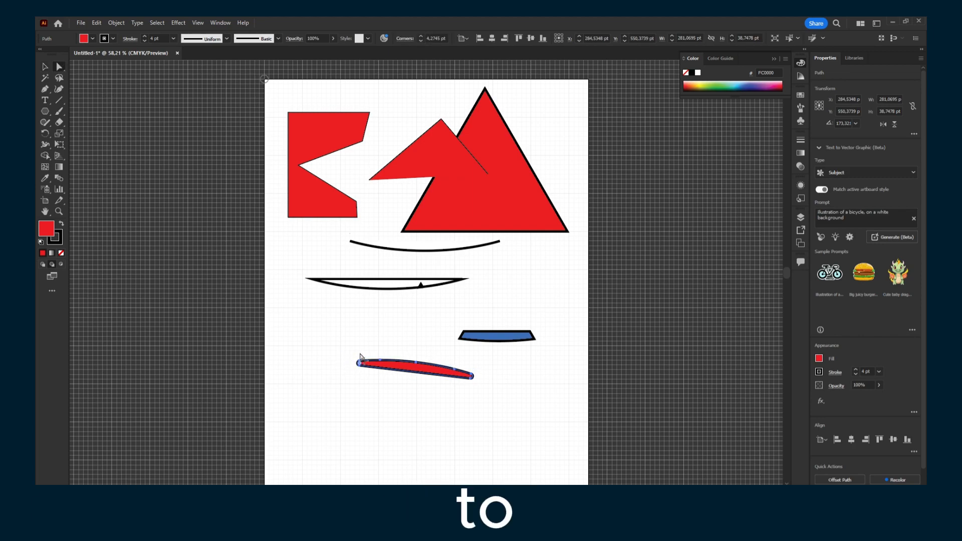
click(380, 368)
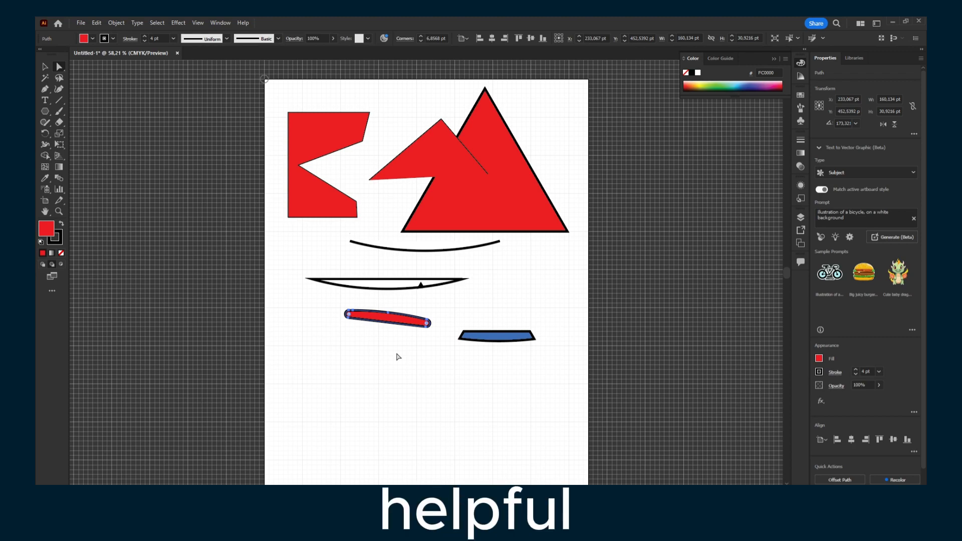
mouse_move(493, 466)
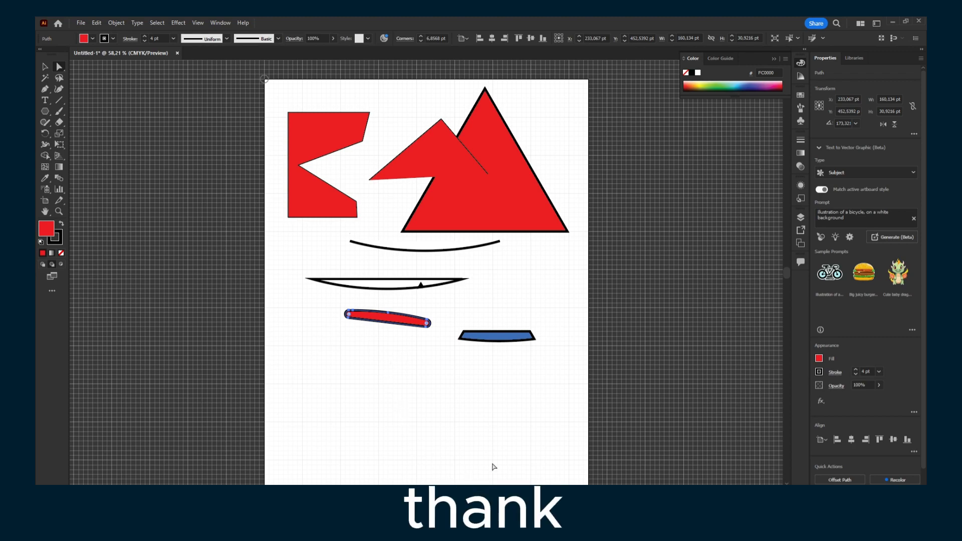